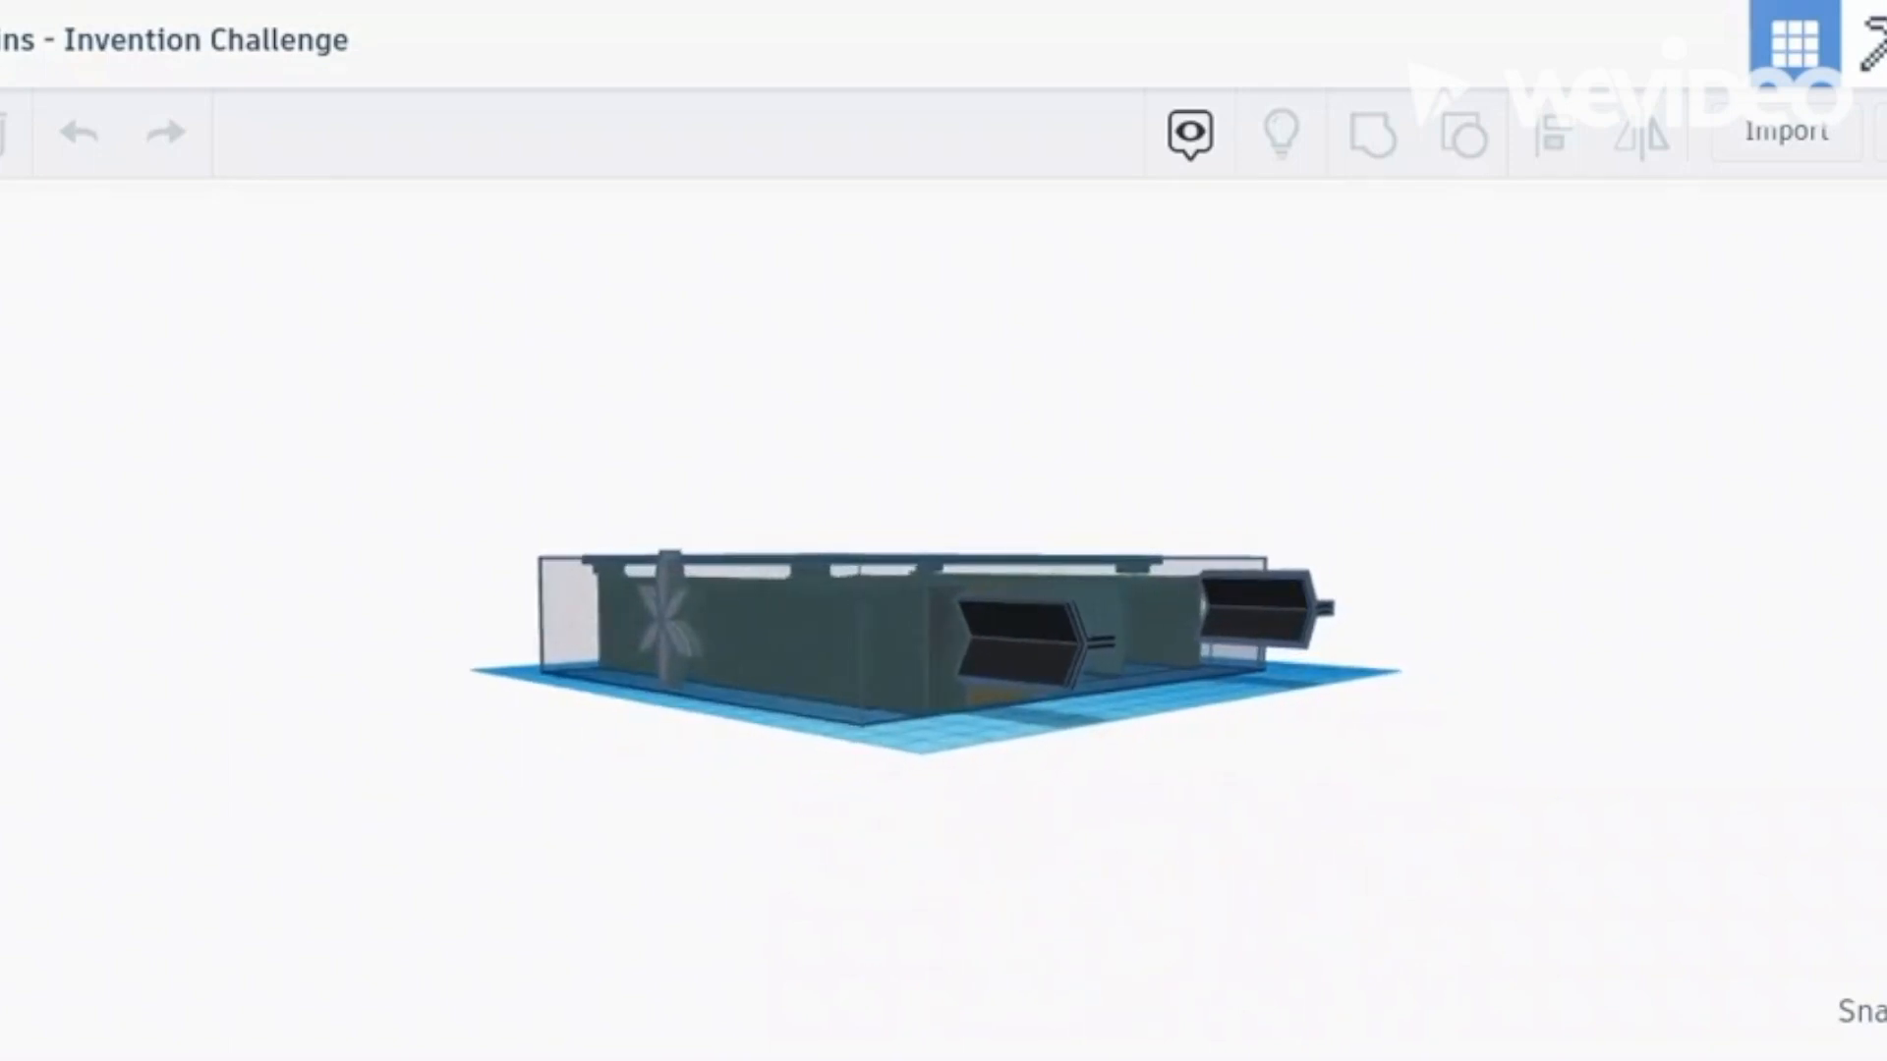
Orbit the model to view the end of the building where the fan is mounted.
{"action": "left_click_drag", "start_coordinate": [902, 625], "coordinate": [782, 566]}
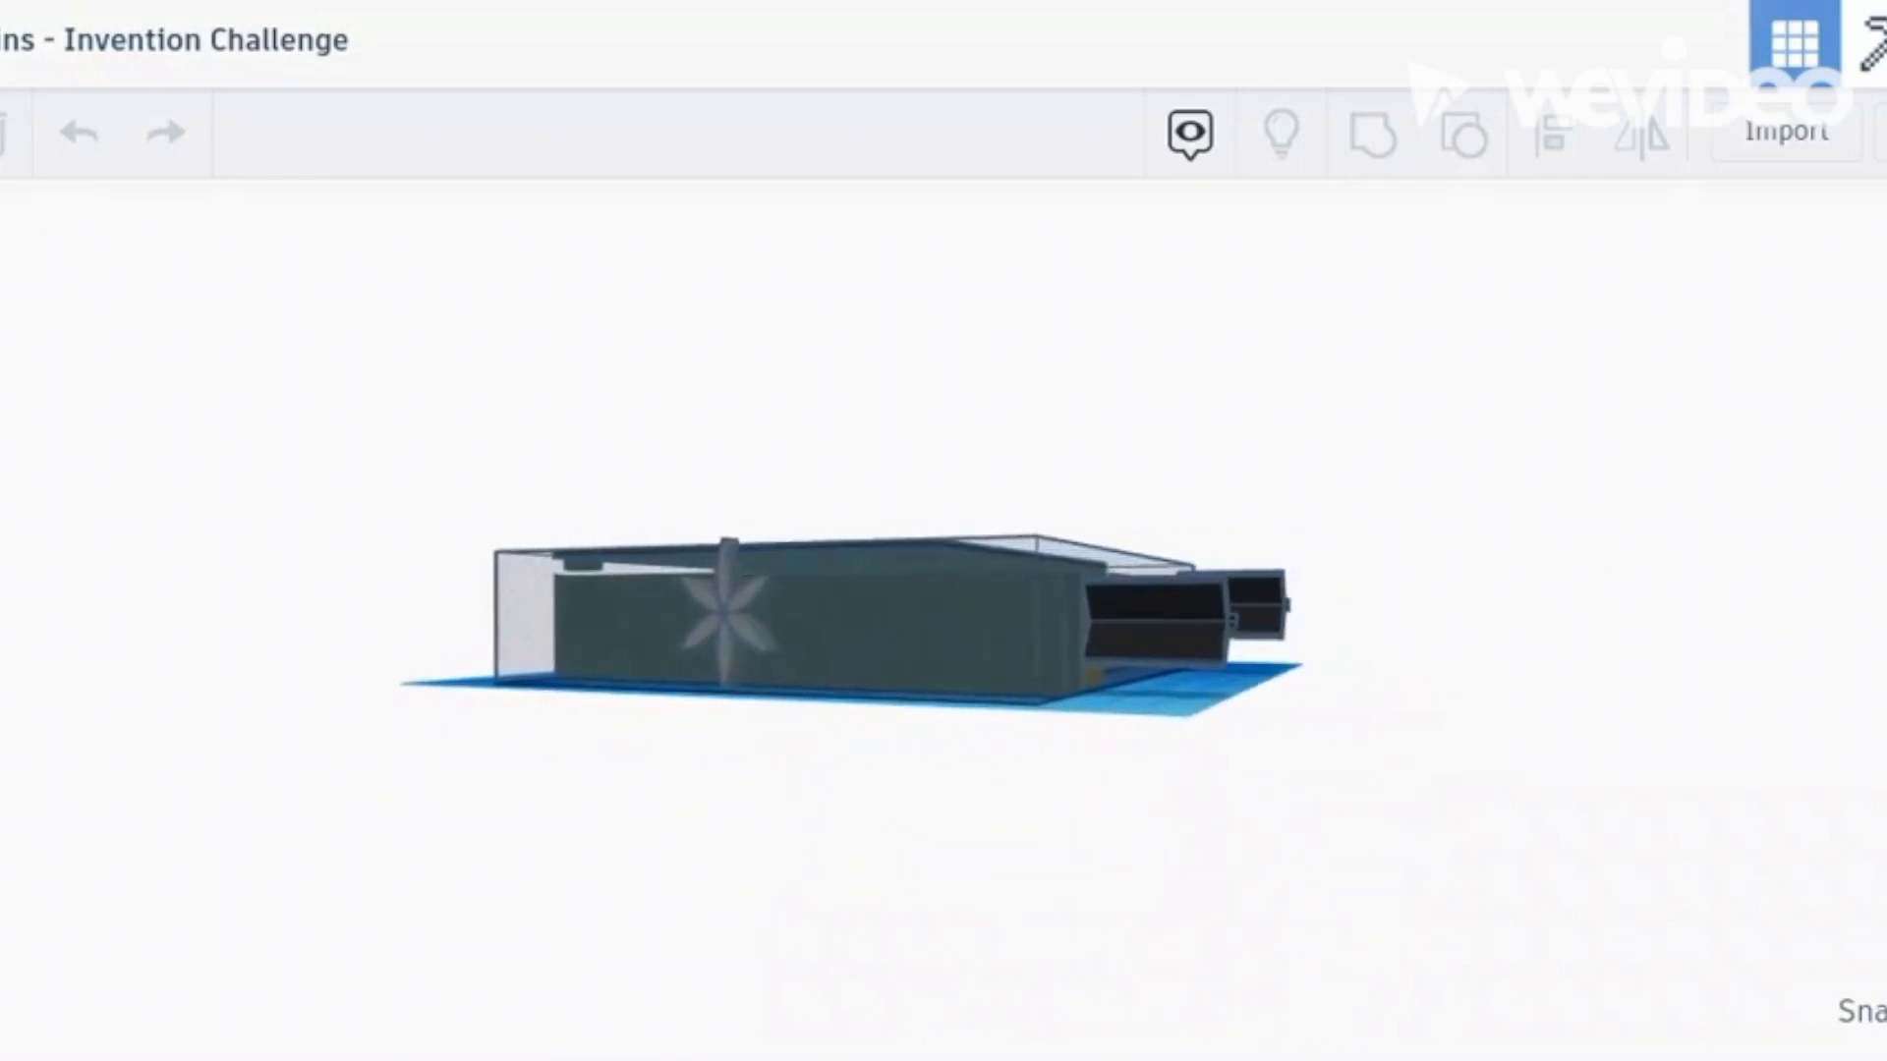